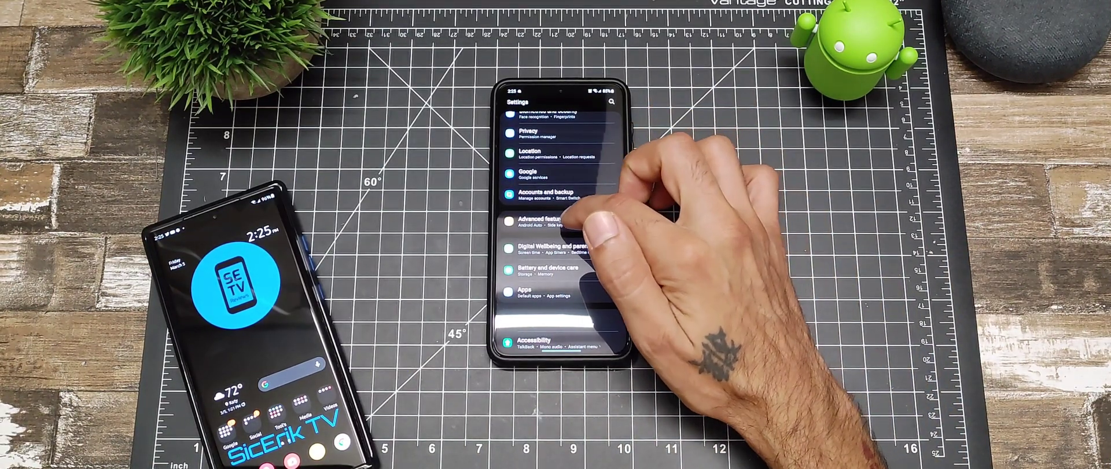
Go to Advanced features and into Side key on the Galaxy S21
left_click(542, 221)
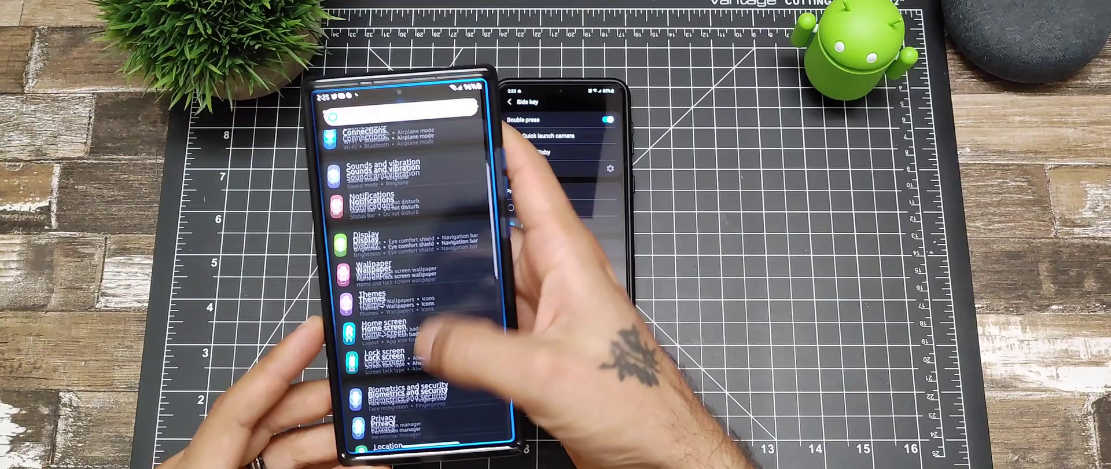
On the second phone, scroll Advanced features and enter Side key settings
scroll("down", 3)
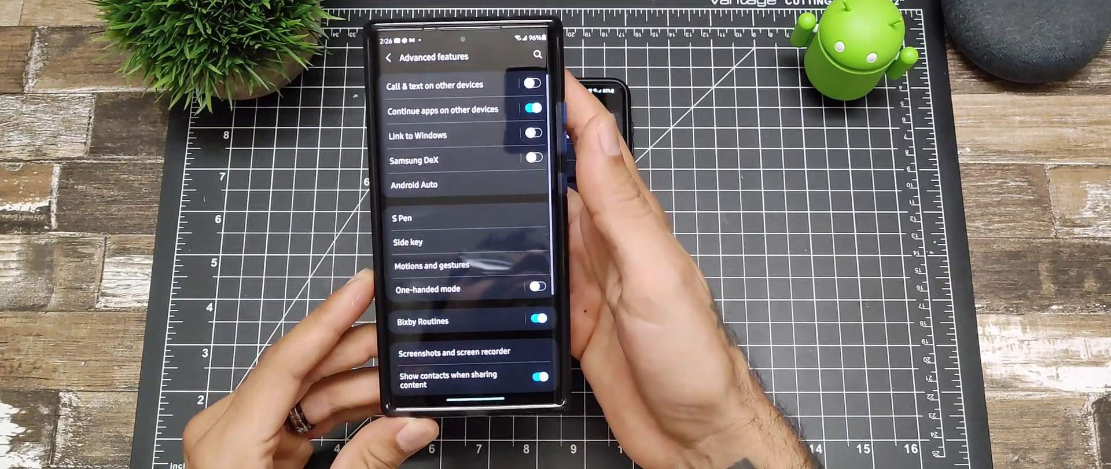
left_click(409, 242)
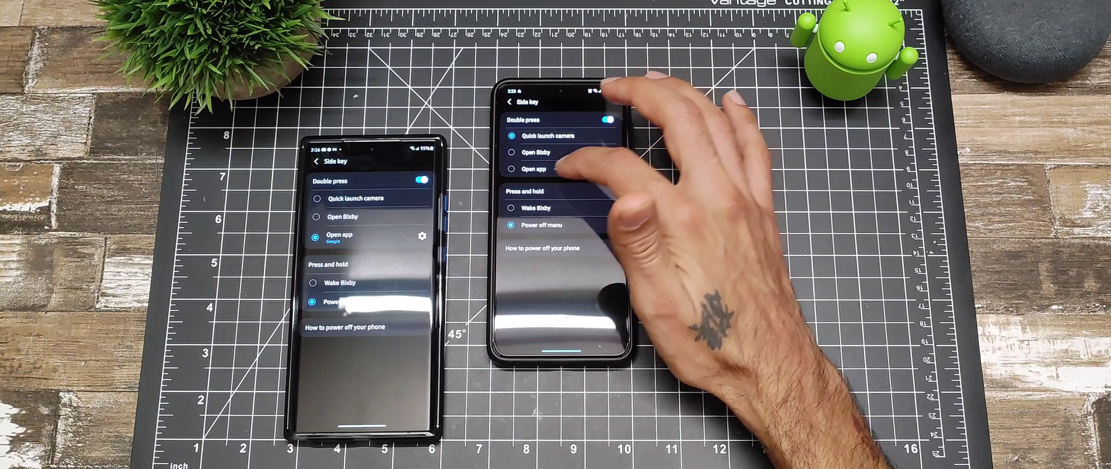
Show the app picker for the double-press Open app option
left_click(540, 169)
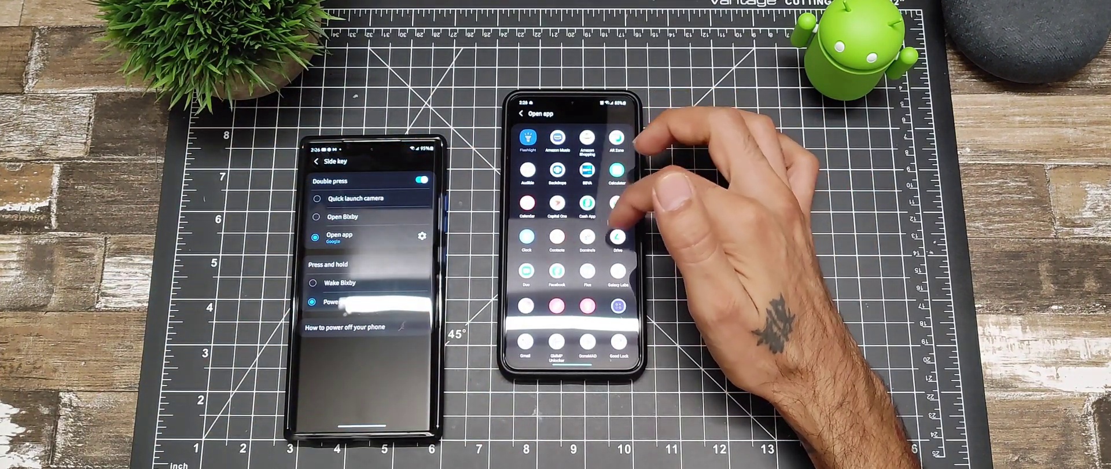
Scroll the Open app list to reach Facebook for double press
scroll("down", 3)
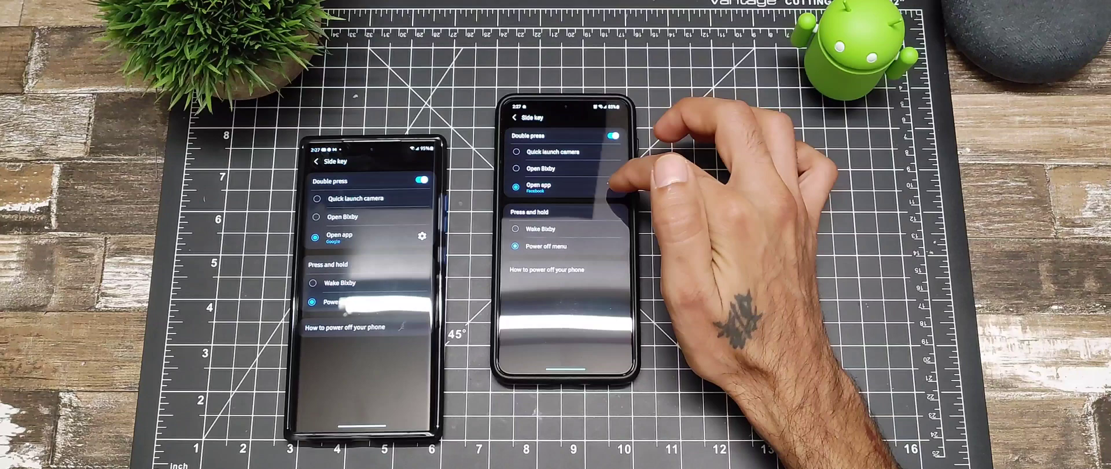
Go back from Side key to the Advanced features list
left_click(538, 185)
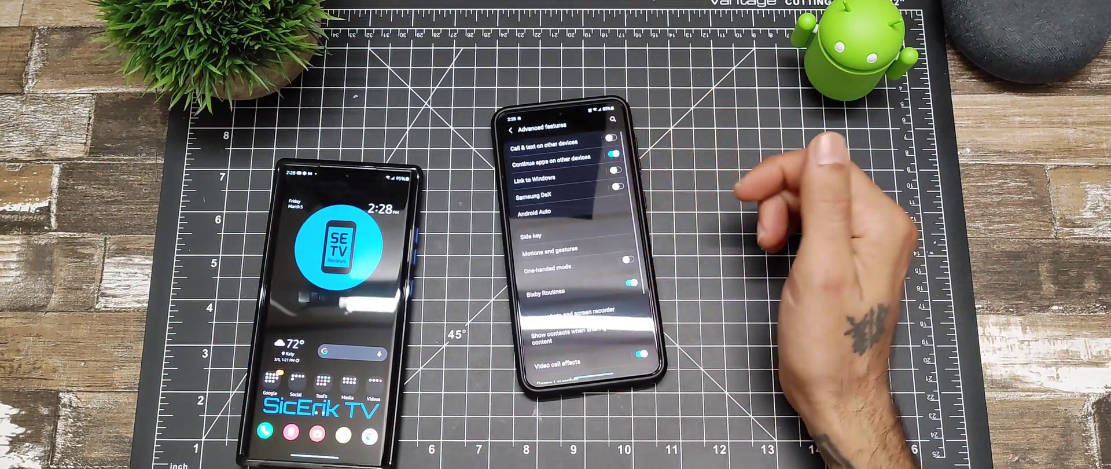
Reopen Side key settings from Advanced features on the Galaxy S21
left_click(530, 234)
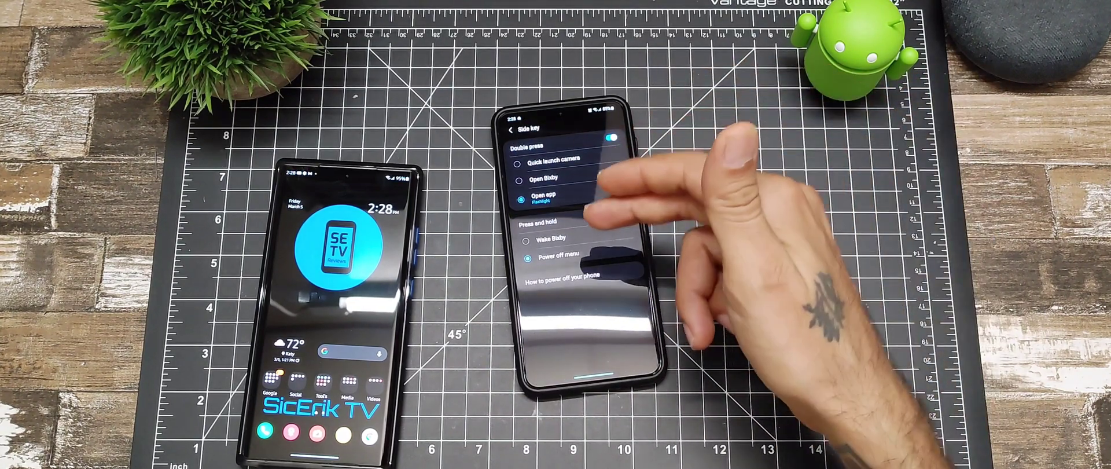